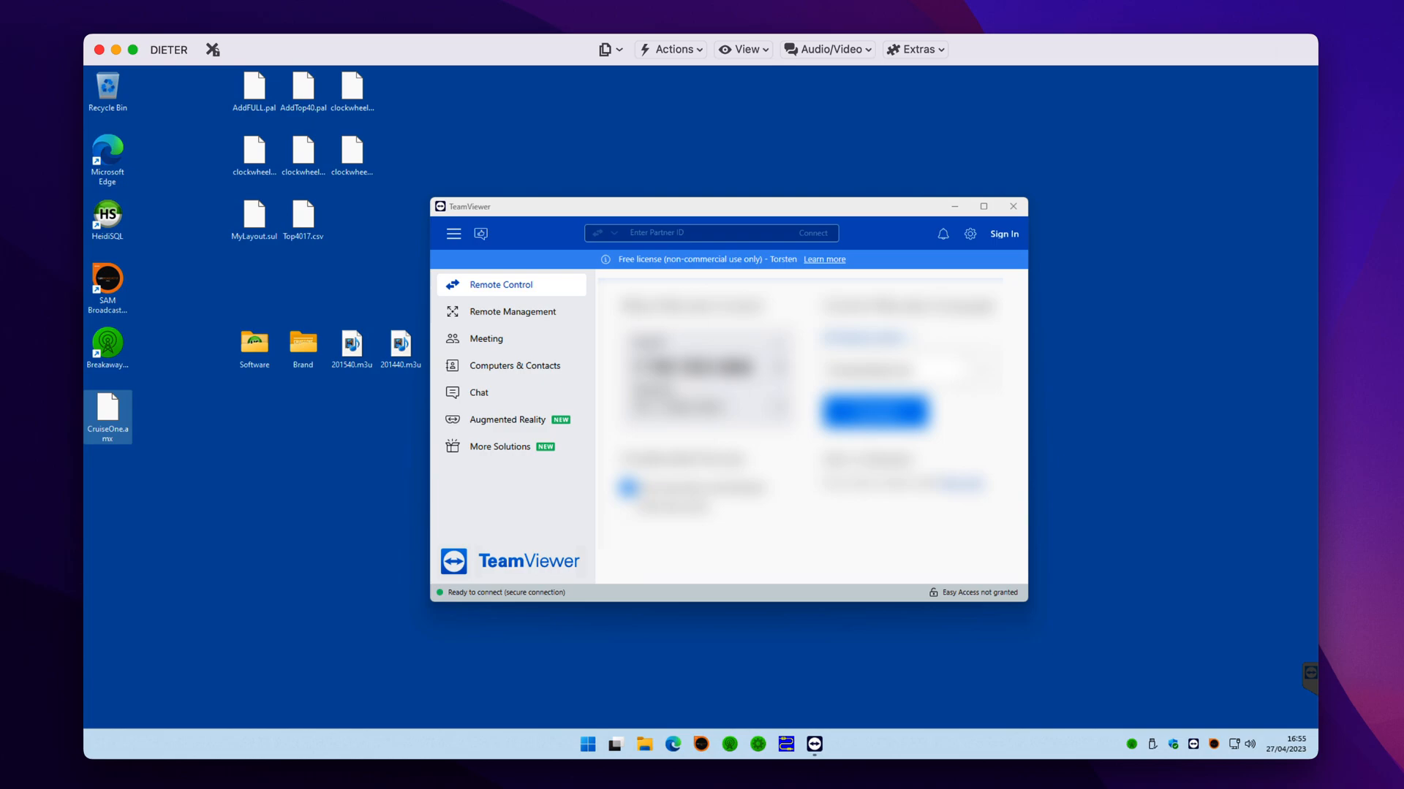
mouse_move(1353, 82)
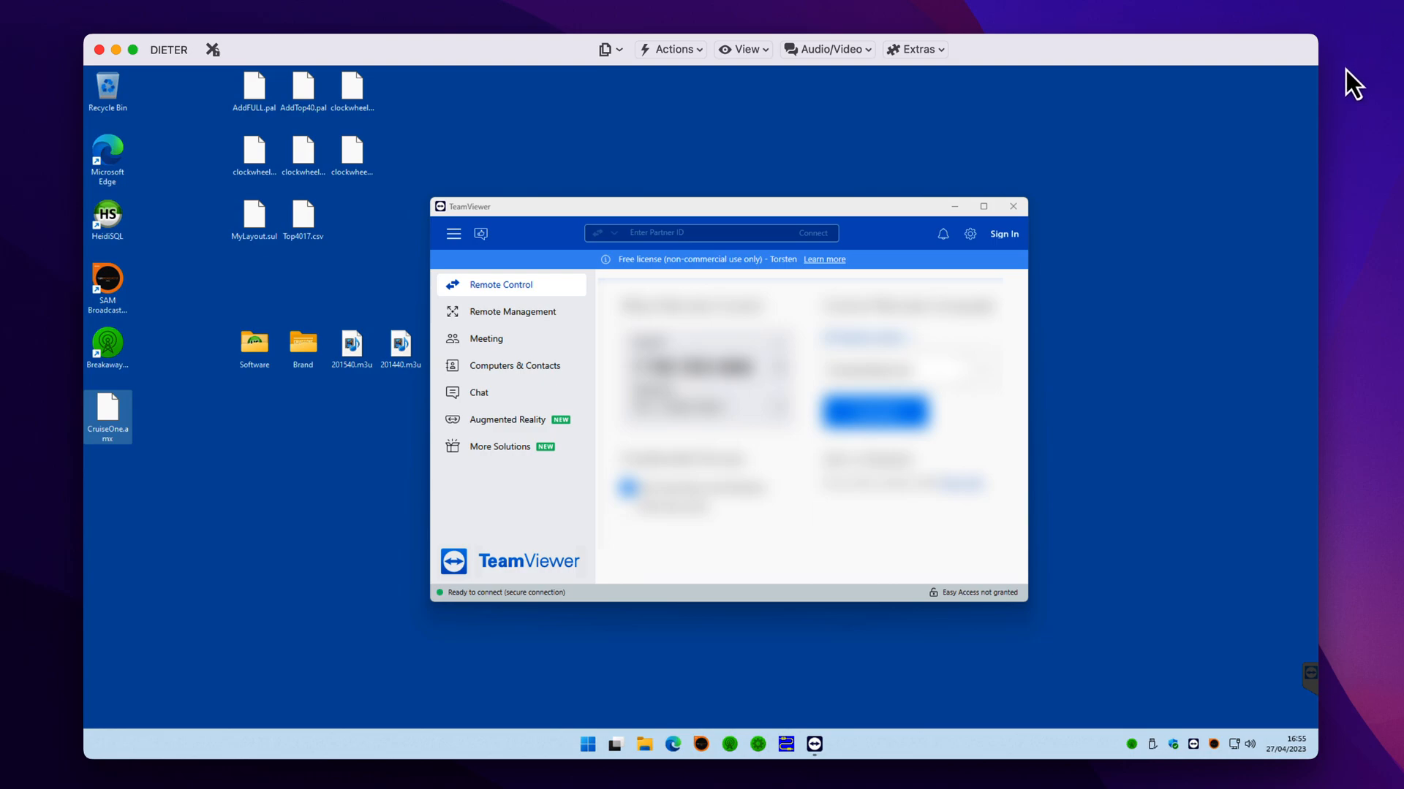
mouse_move(1346, 73)
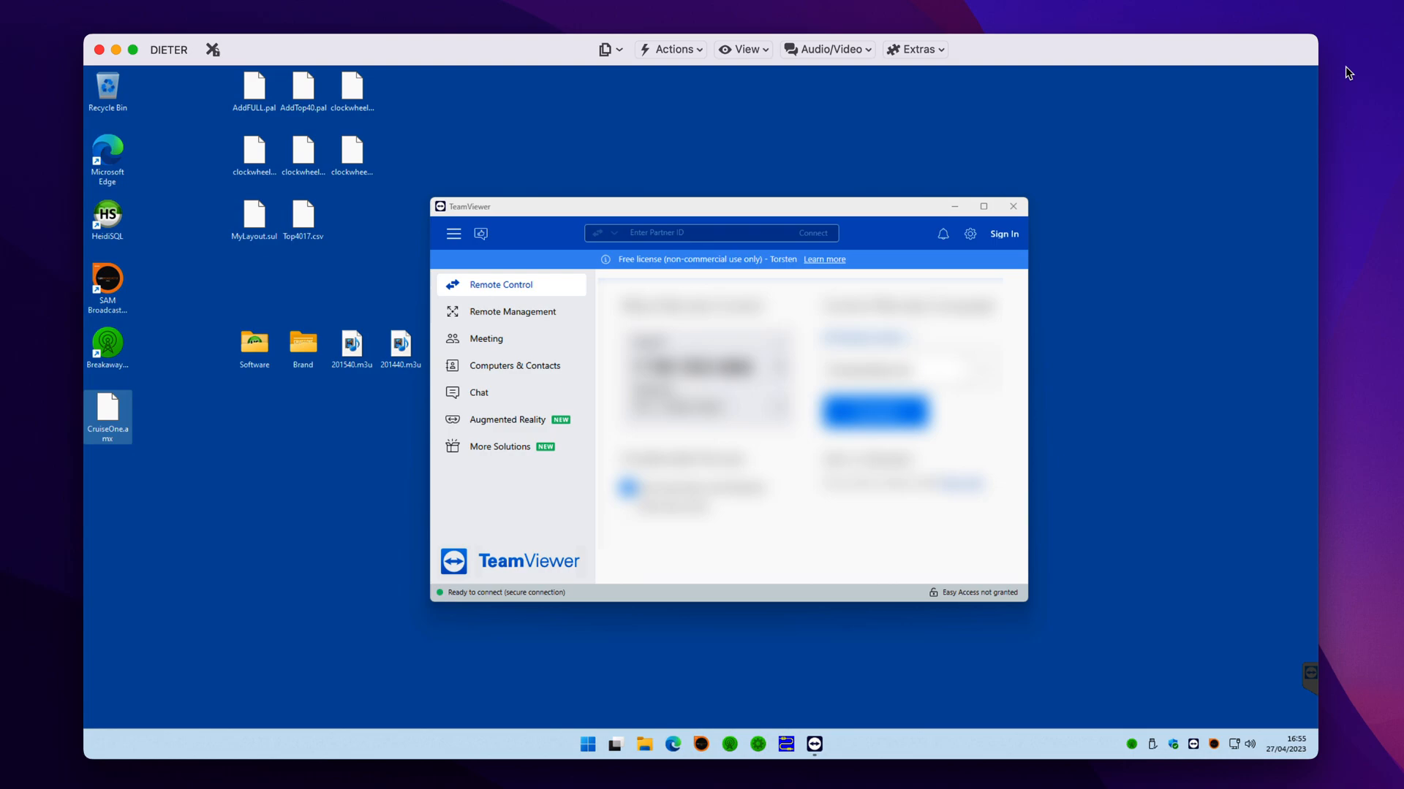
mouse_move(1221, 213)
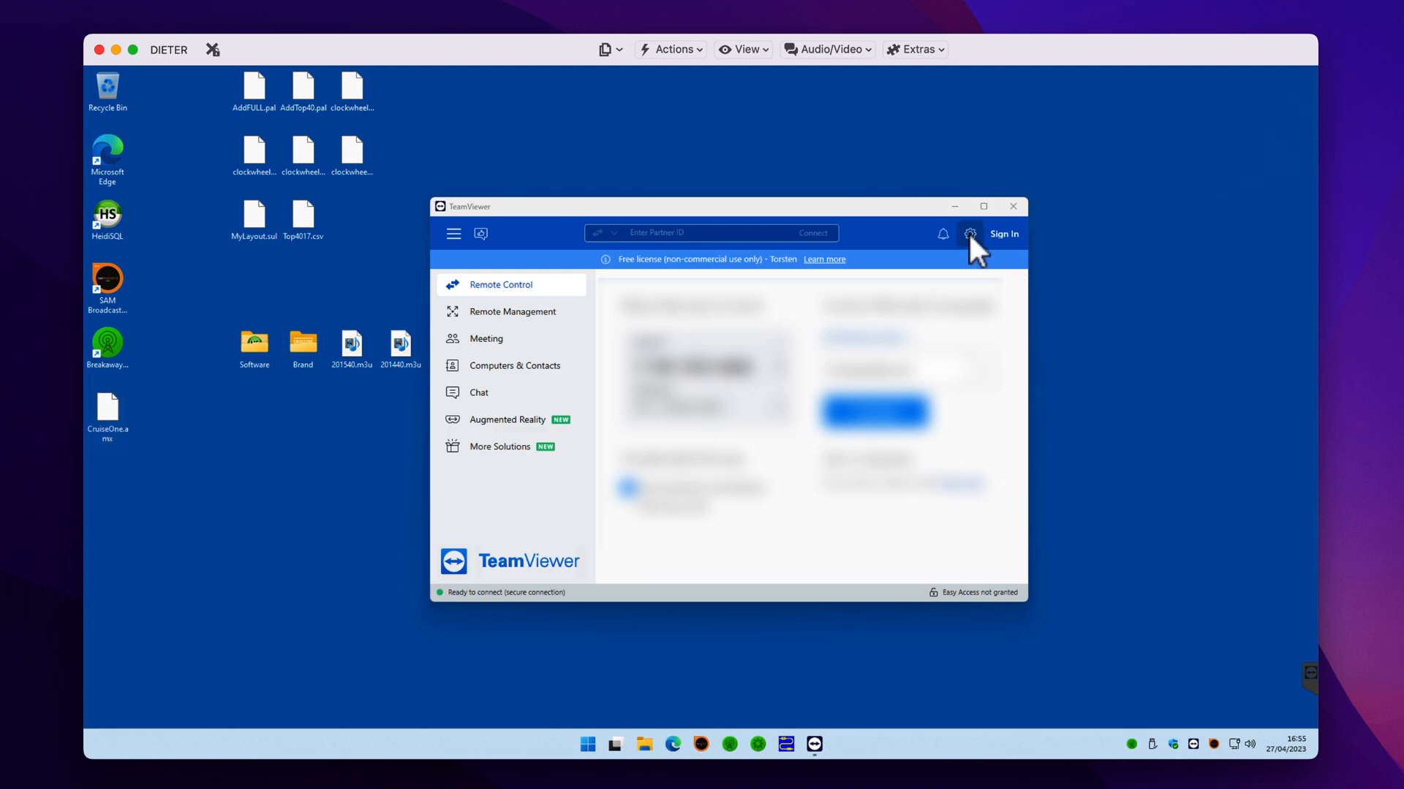
mouse_move(970, 234)
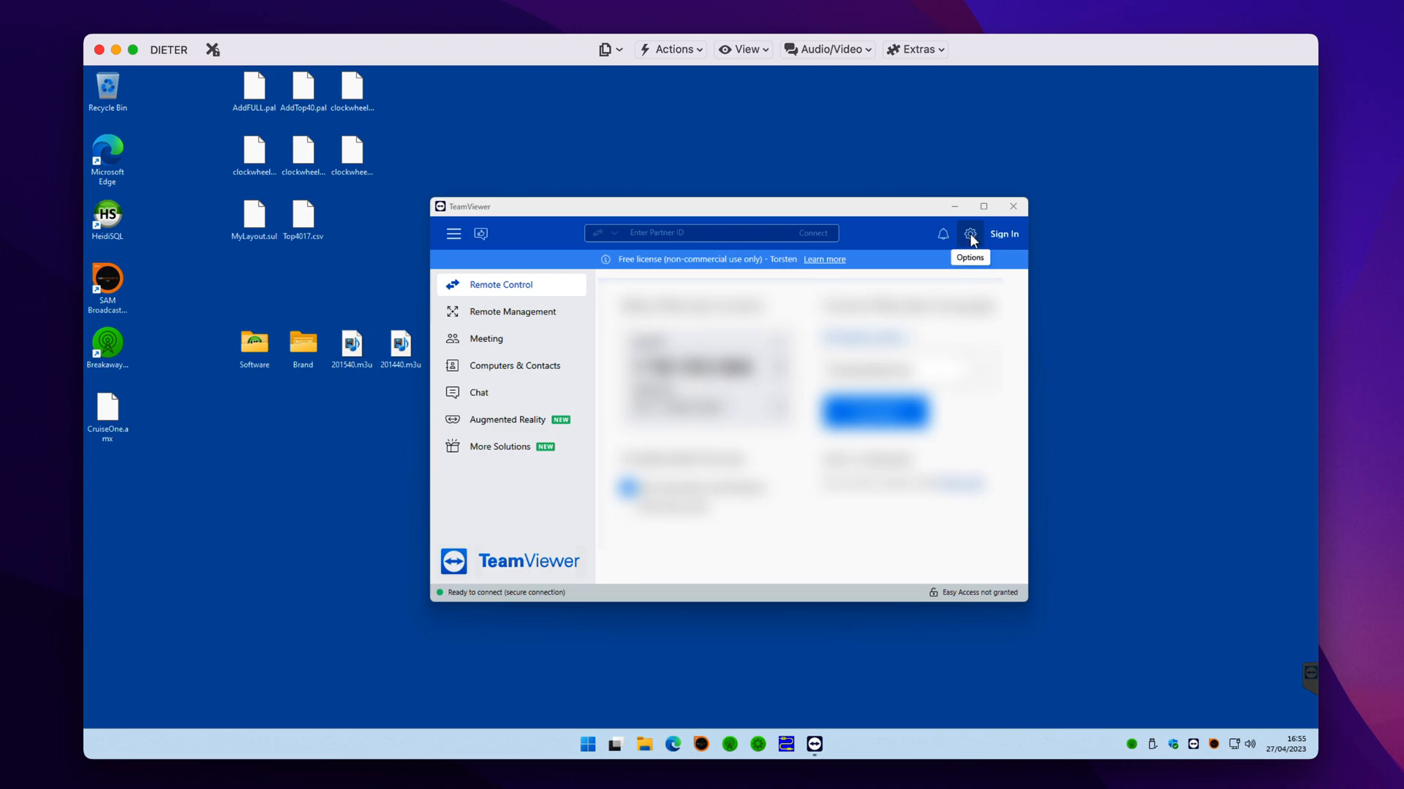
mouse_move(983, 249)
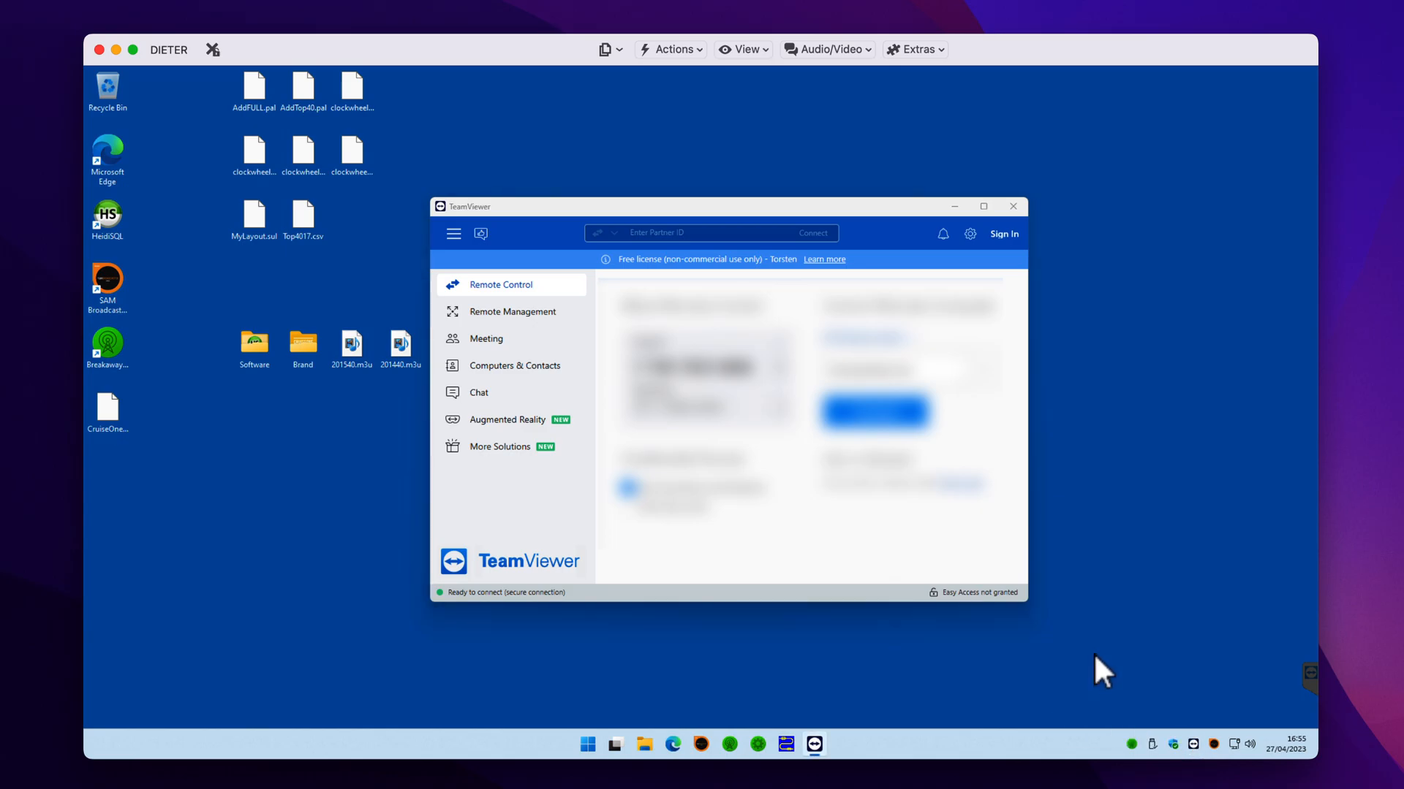
Reveal the remote TeamViewer's advanced options from its Options gear.
click(969, 234)
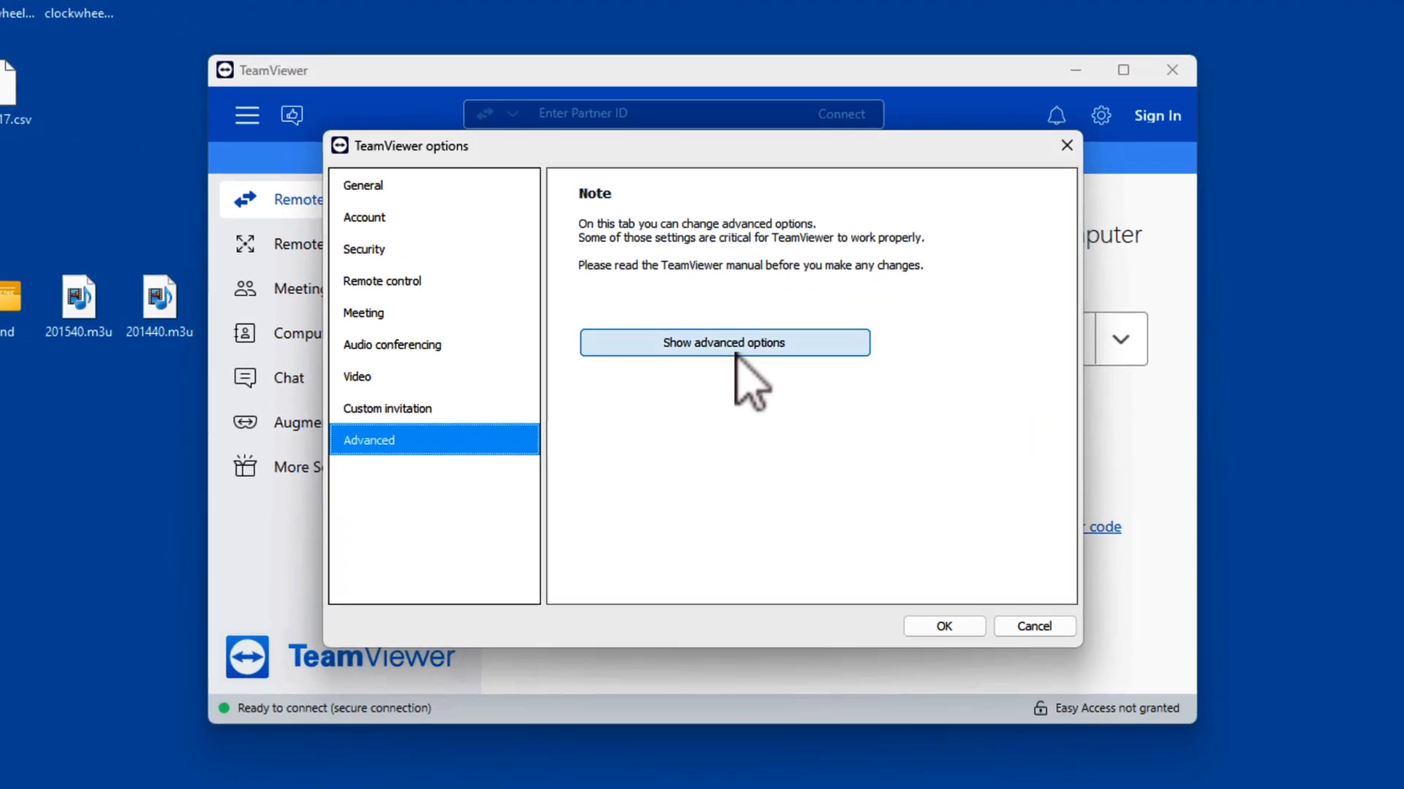
click(724, 342)
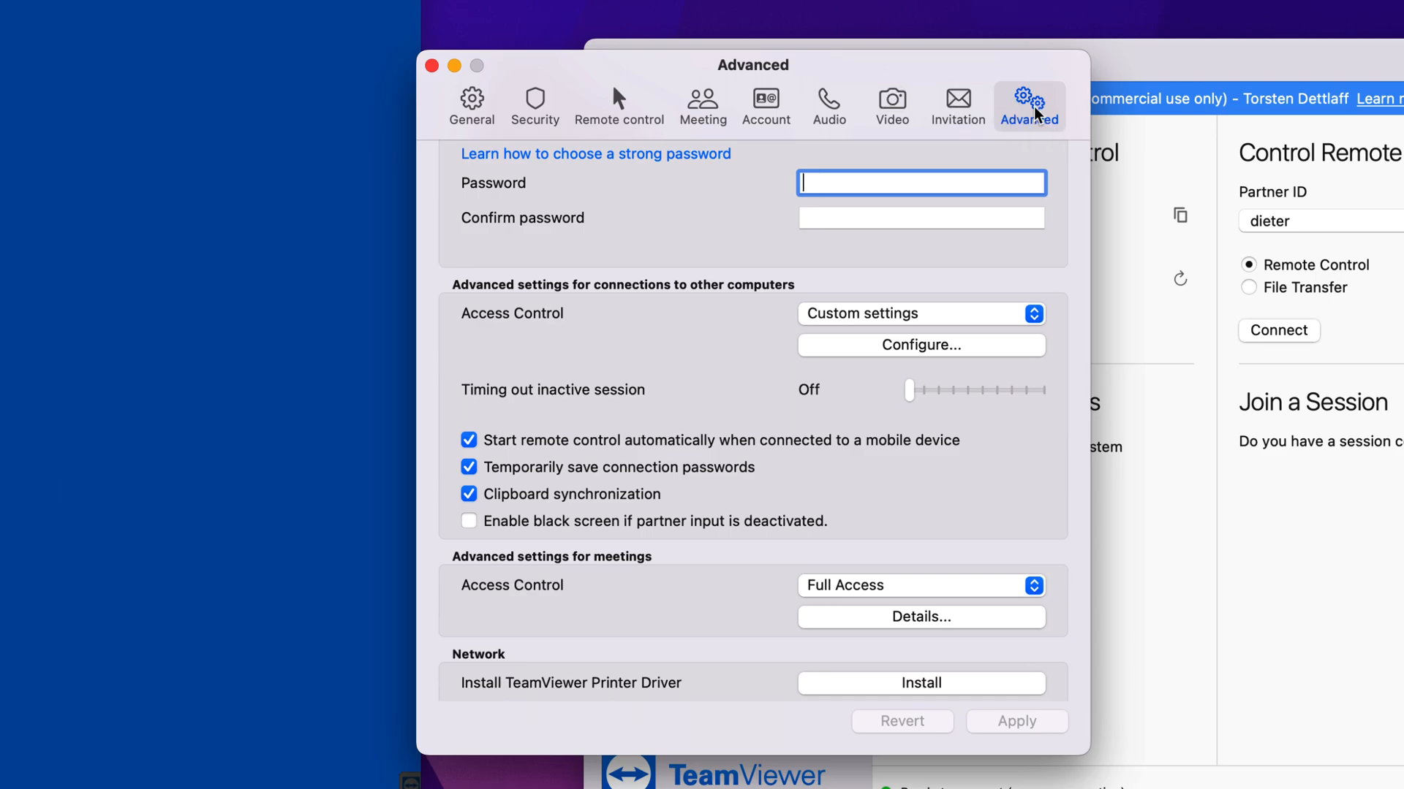
Scroll the Advanced pane down to the settings for connections to other computers.
scroll(down, 3)
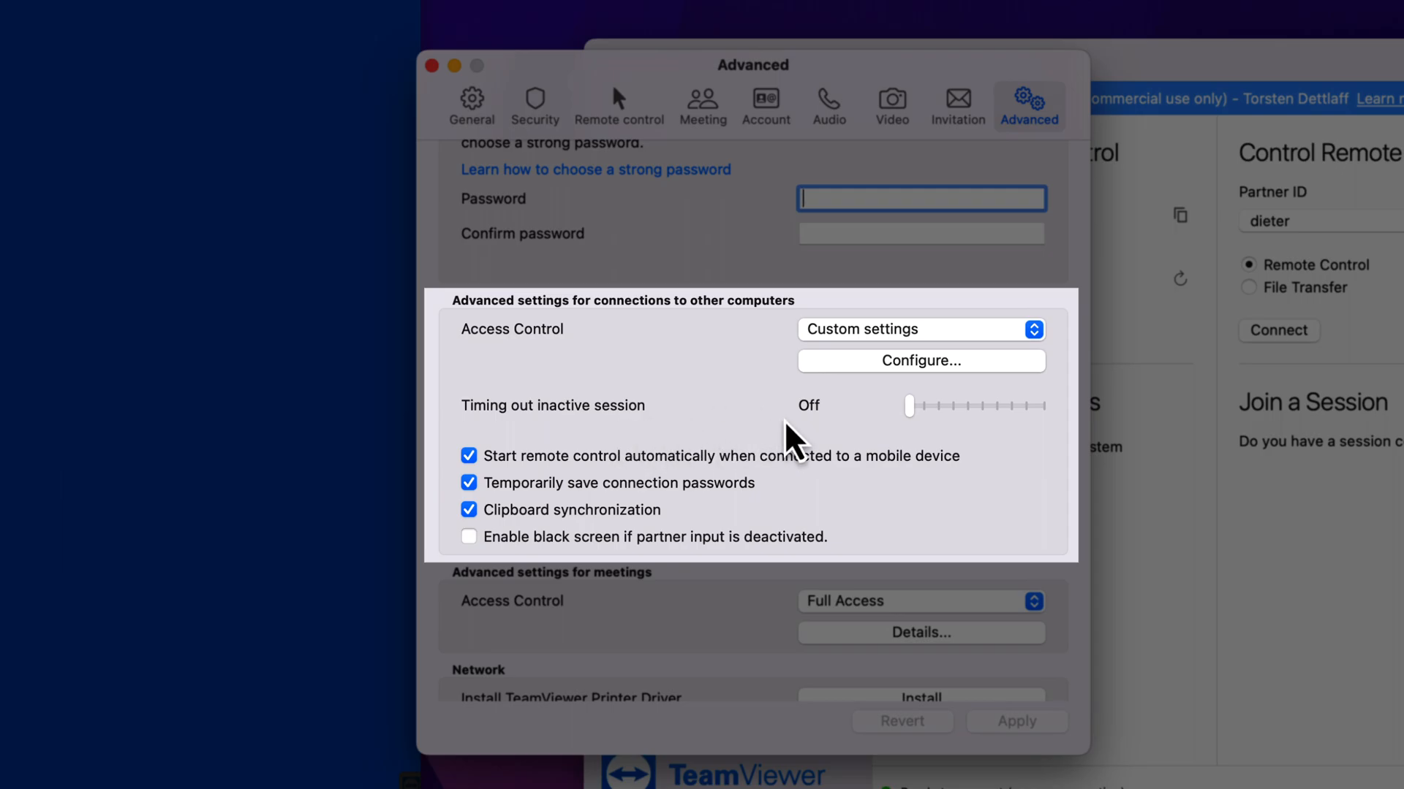
mouse_move(821, 421)
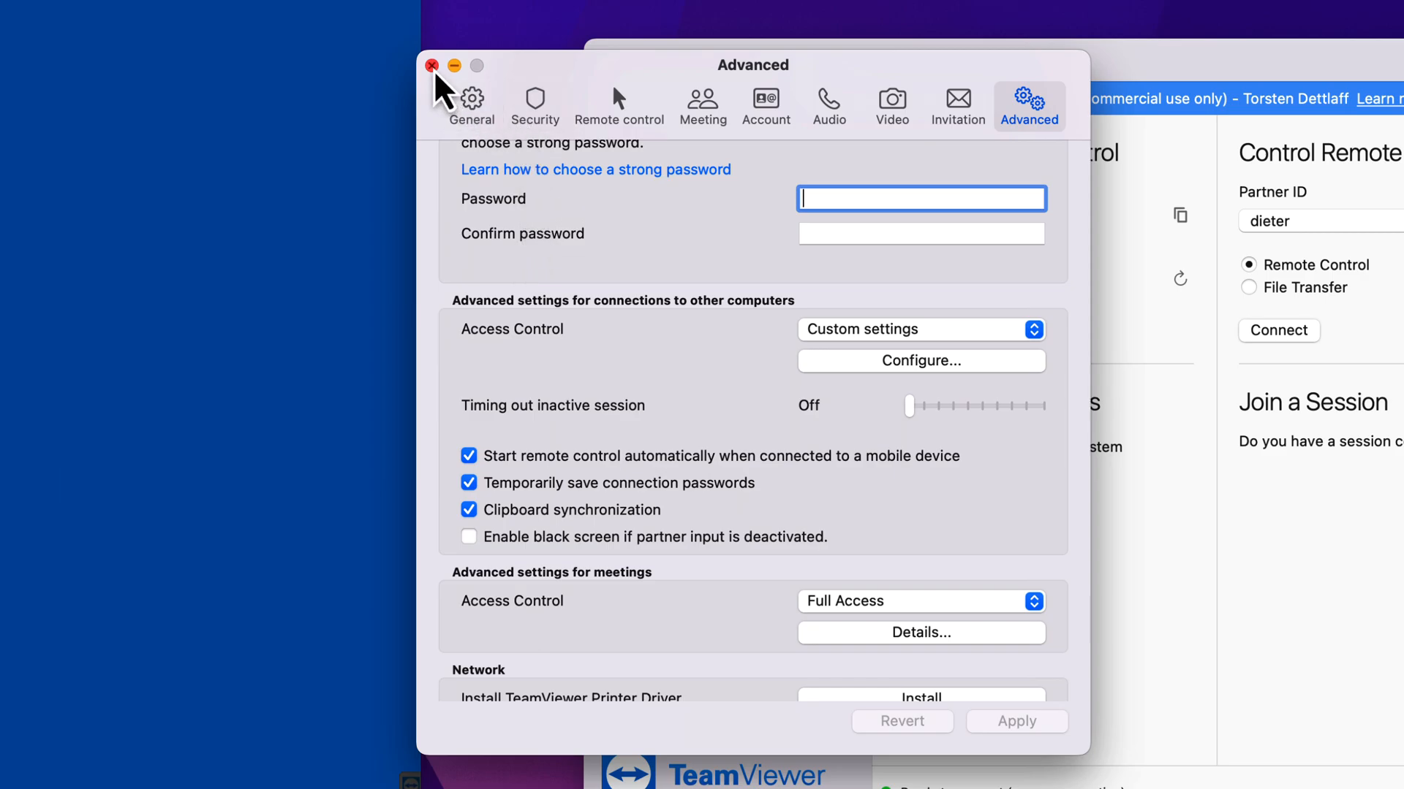
mouse_move(435, 78)
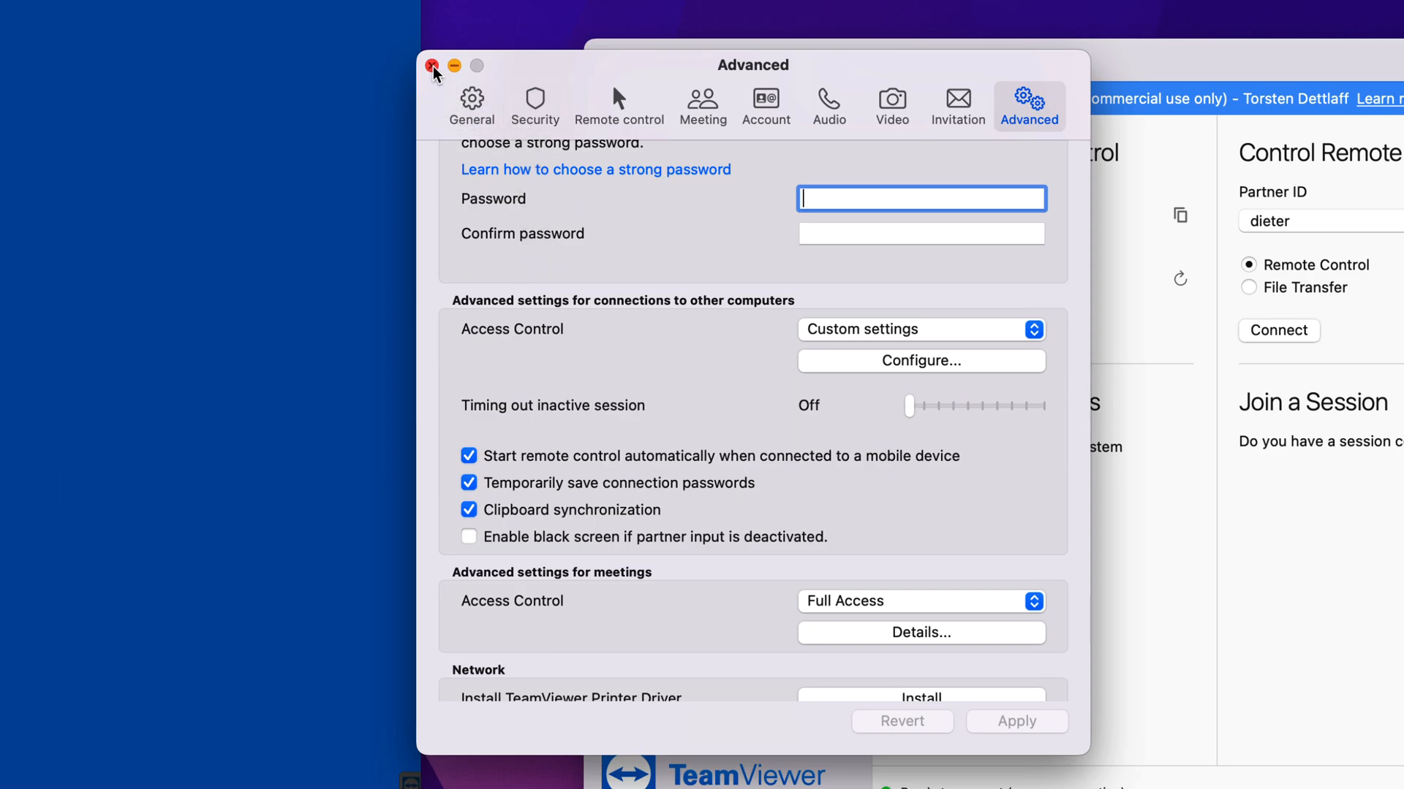
Close the Mac's Advanced preferences window to return to the remote Windows desktop.
click(433, 66)
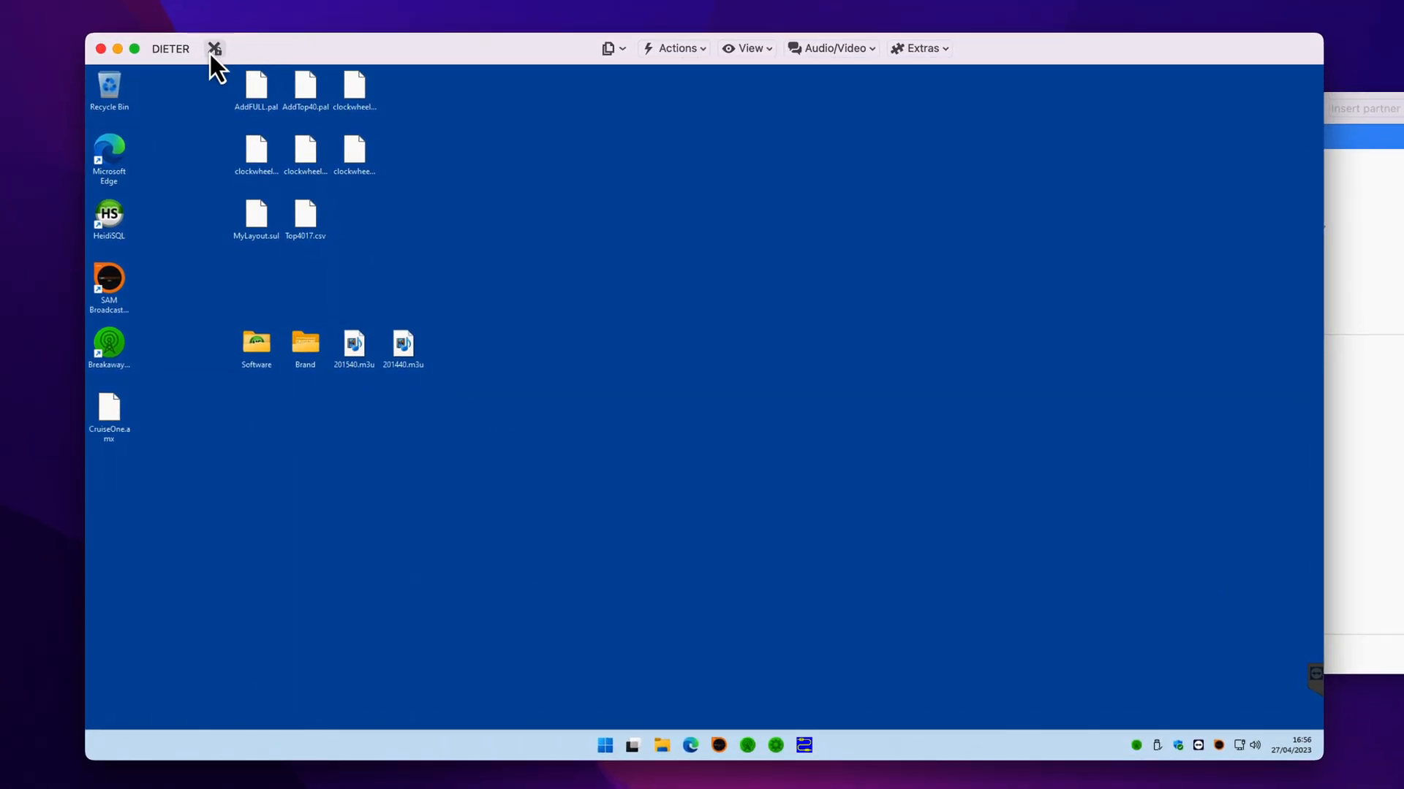
mouse_move(617, 220)
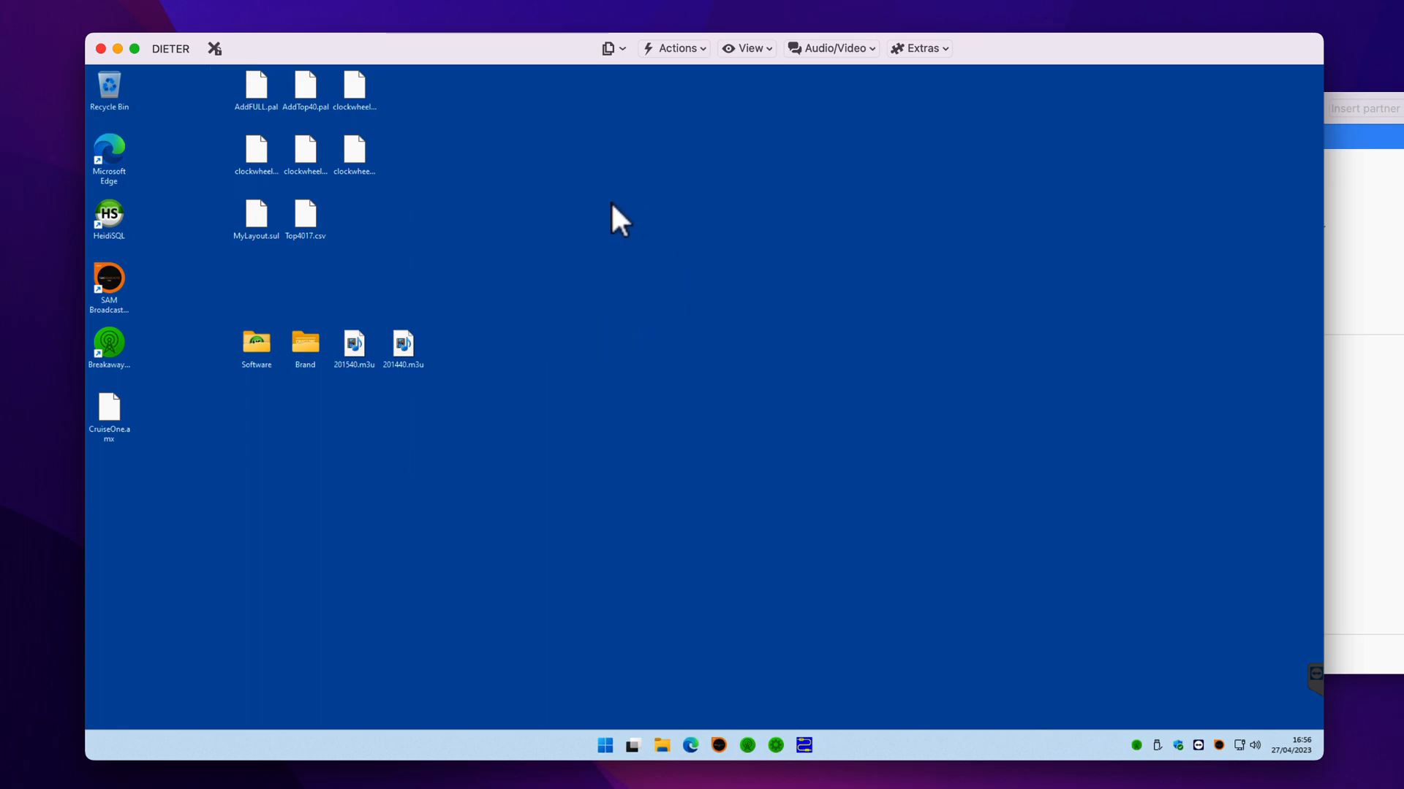
mouse_move(276, 65)
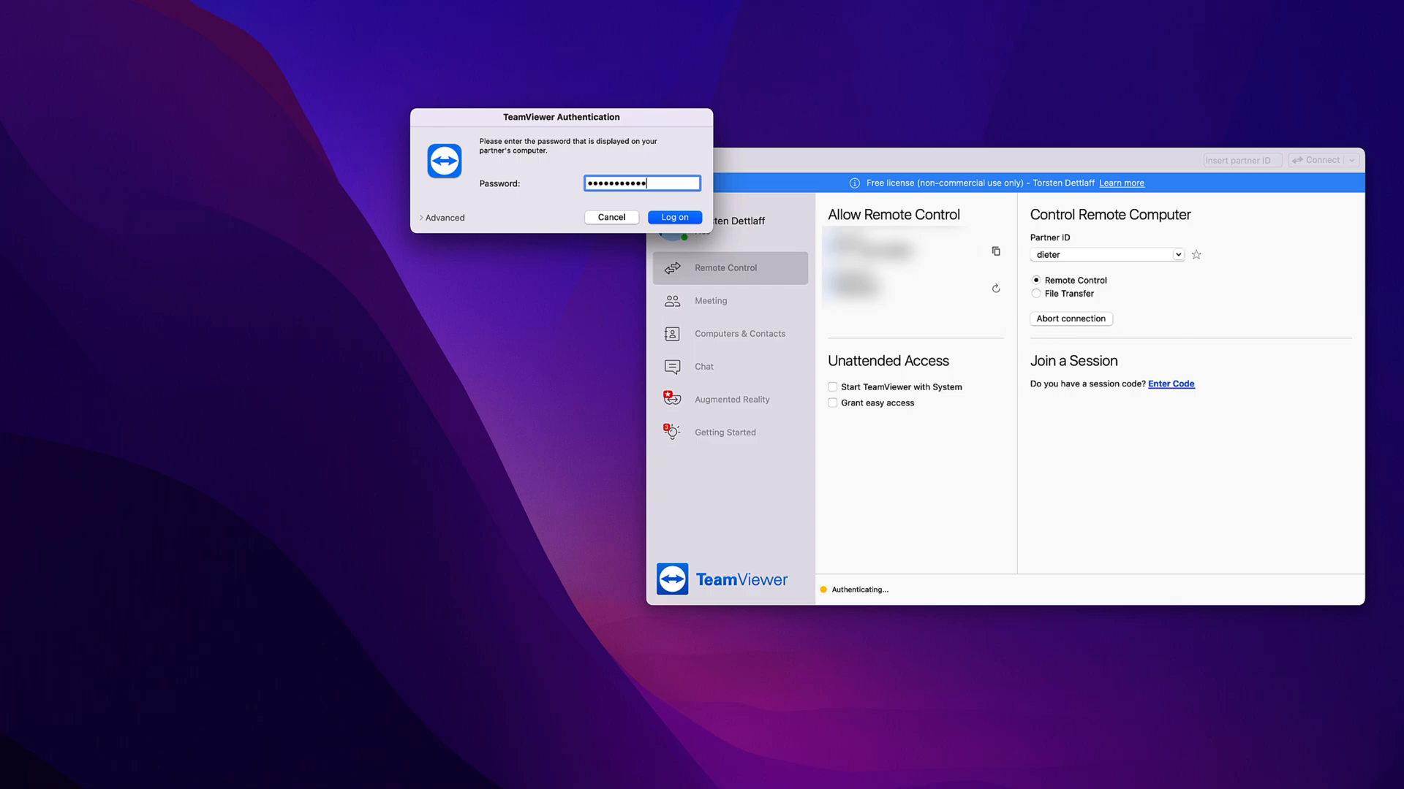
Log on to the remote PC with the Windows password and dismiss the sponsored session notice.
click(672, 217)
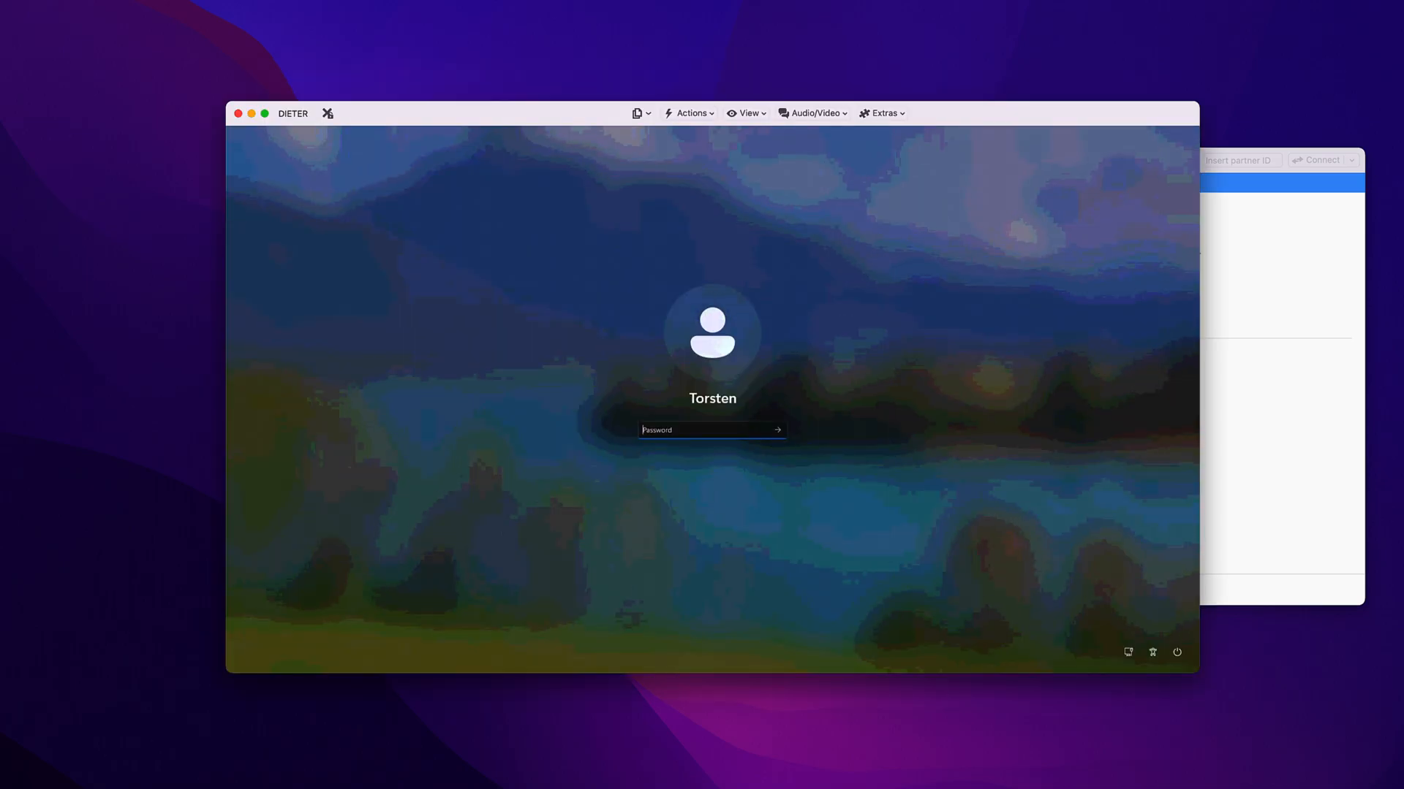
mouse_move(708, 358)
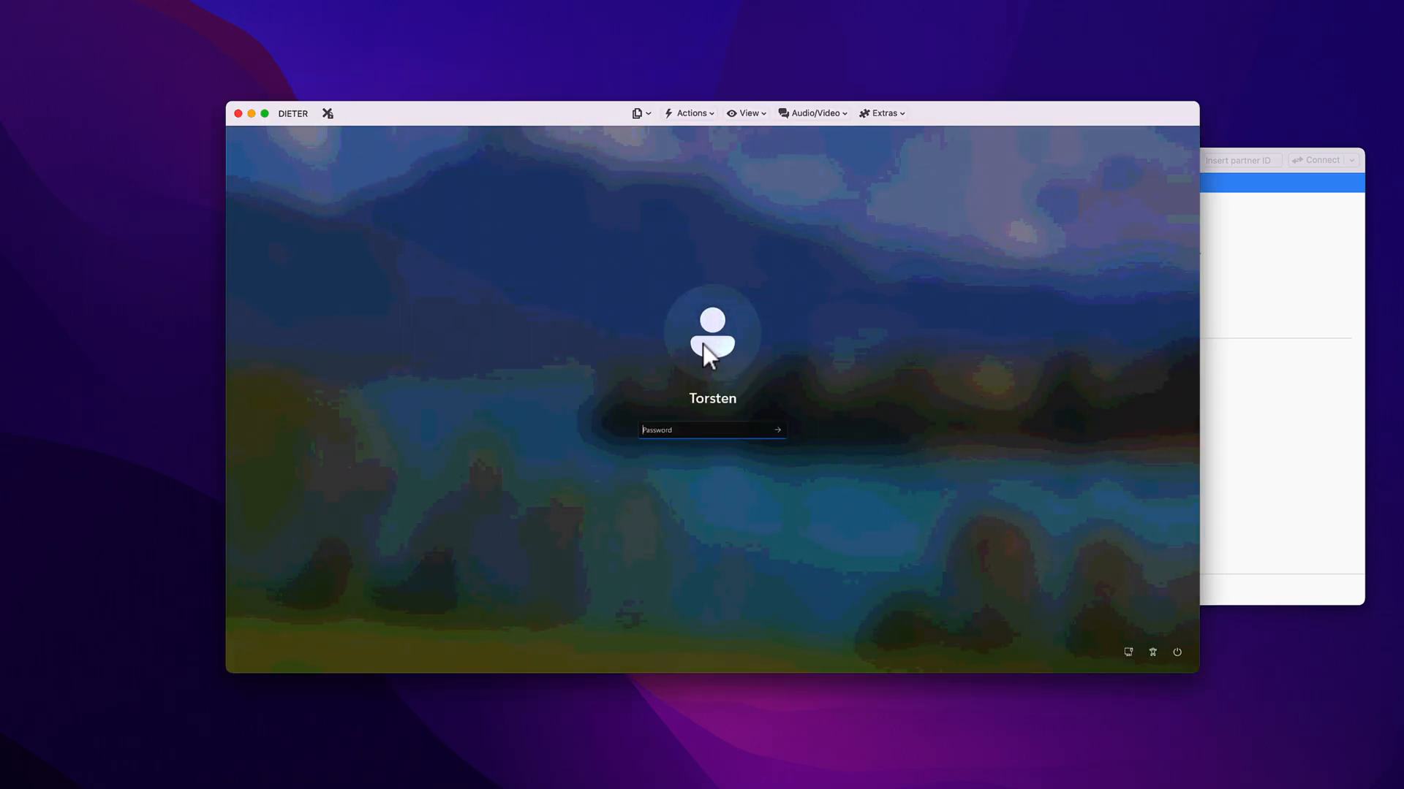
text(password)
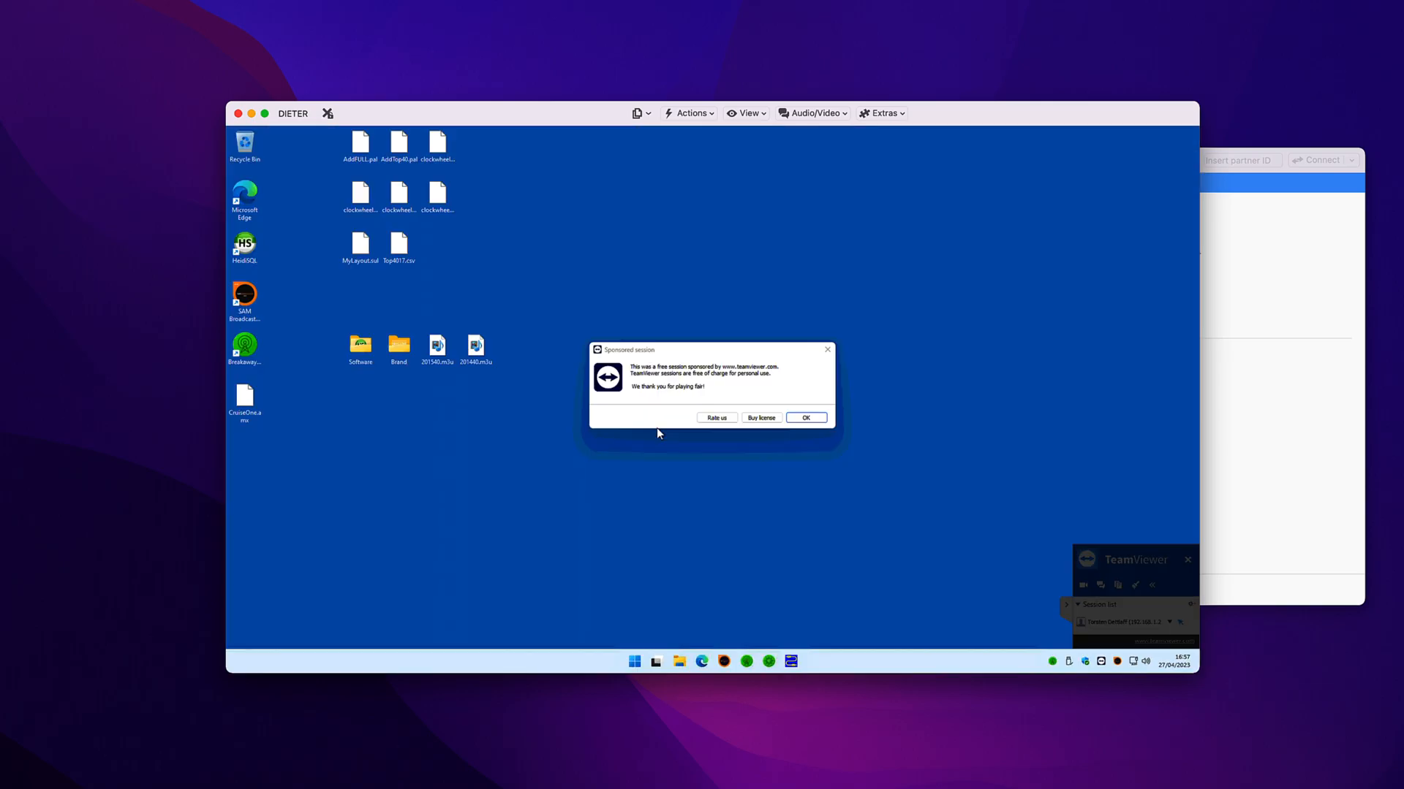
click(804, 416)
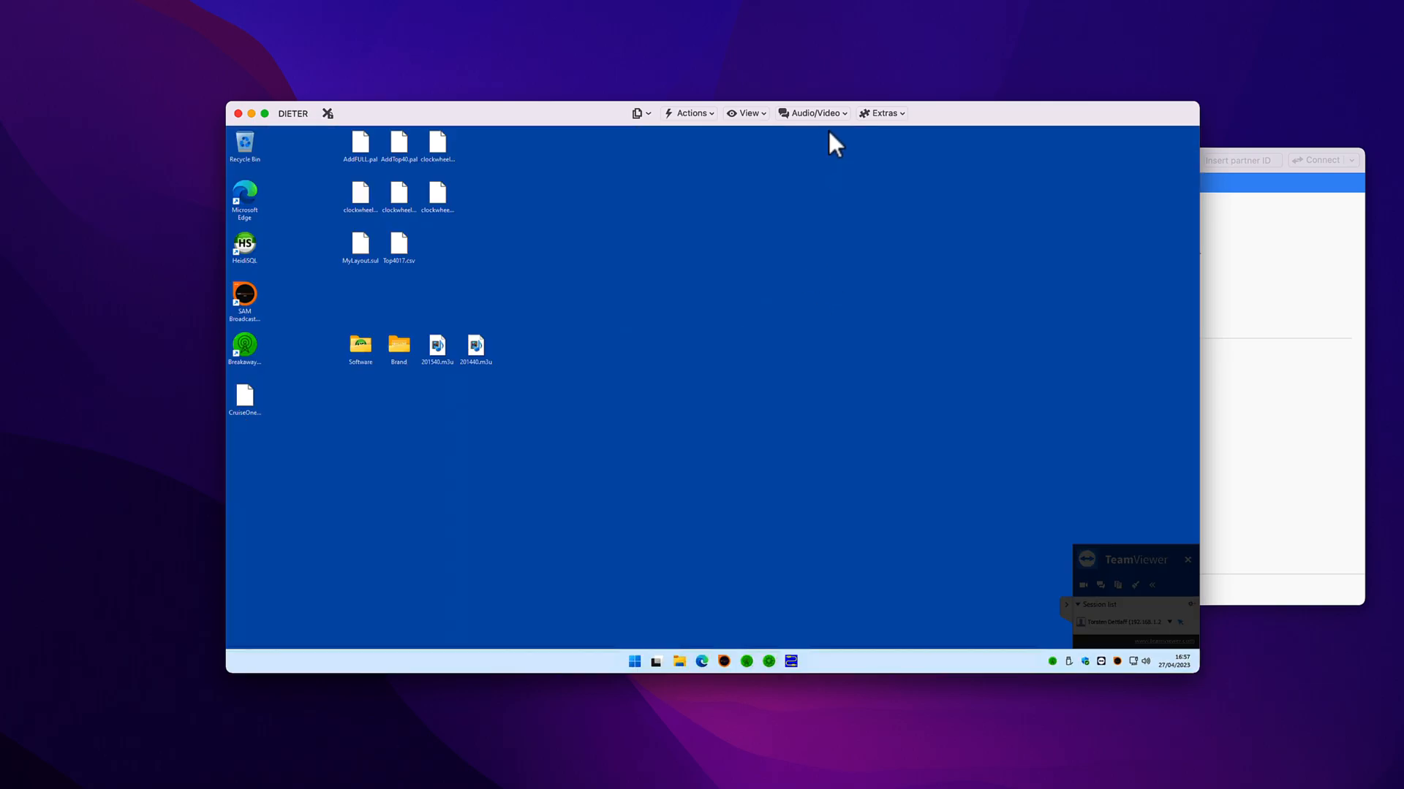
Uncheck 'Lock on session end' under Actions > Lock computer and verify it stays off.
click(690, 113)
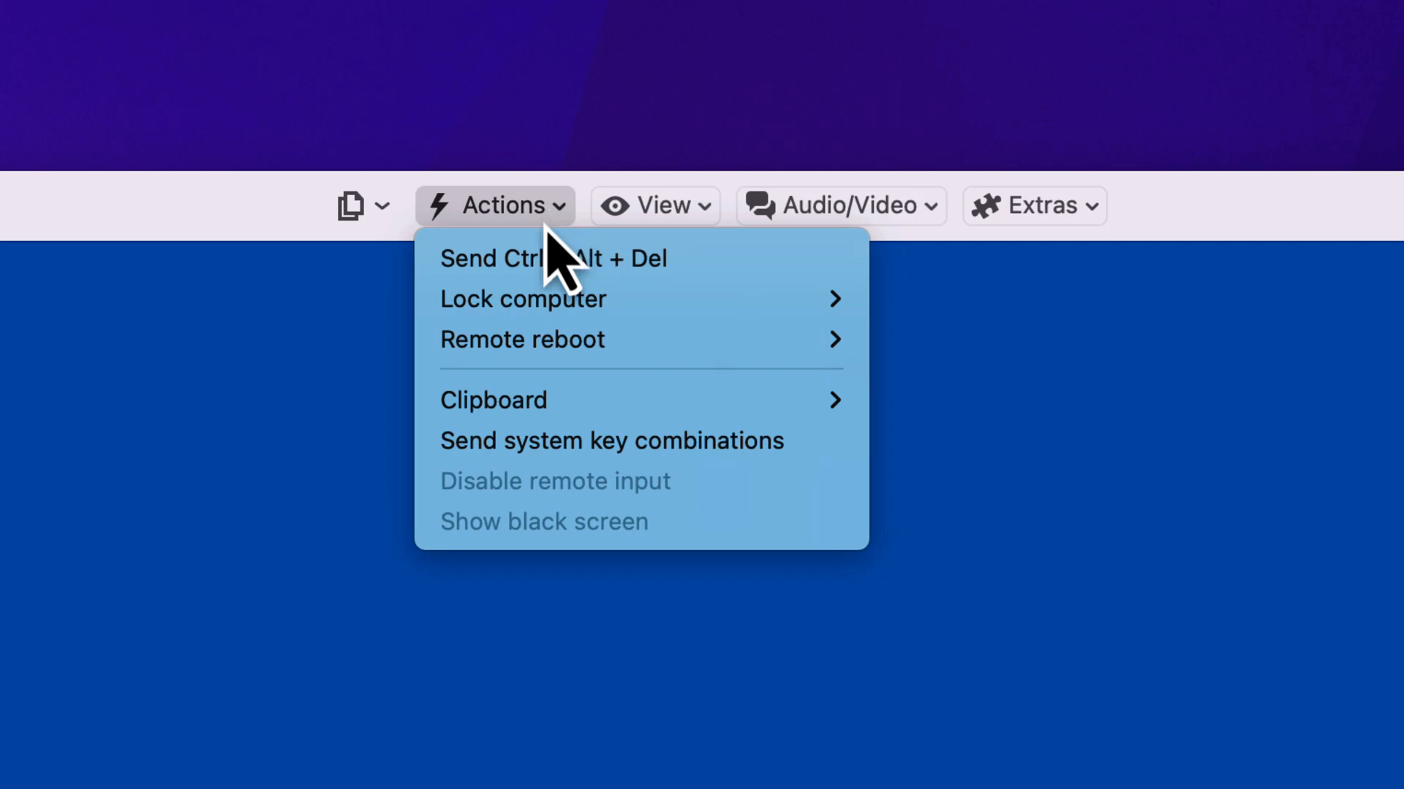
mouse_move(523, 298)
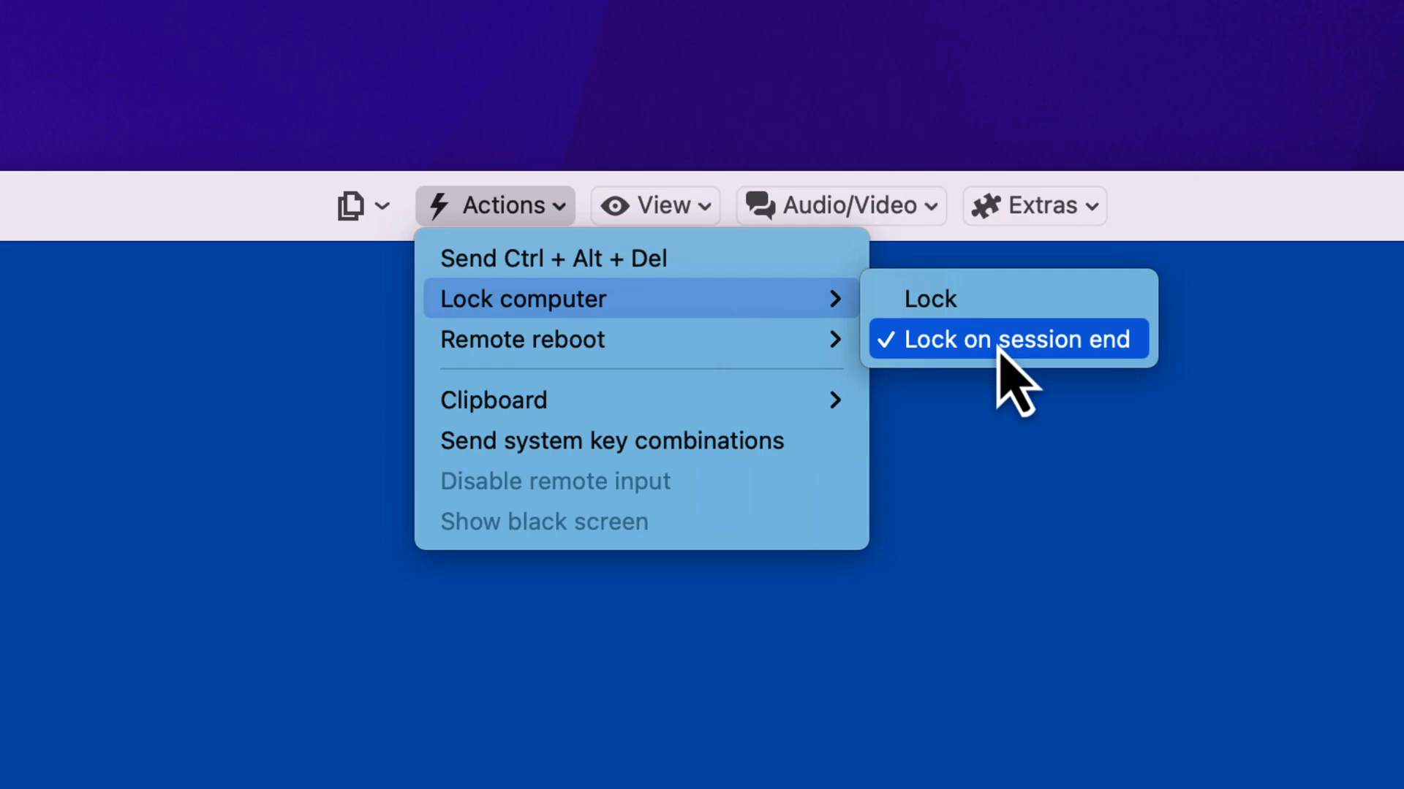
click(1006, 339)
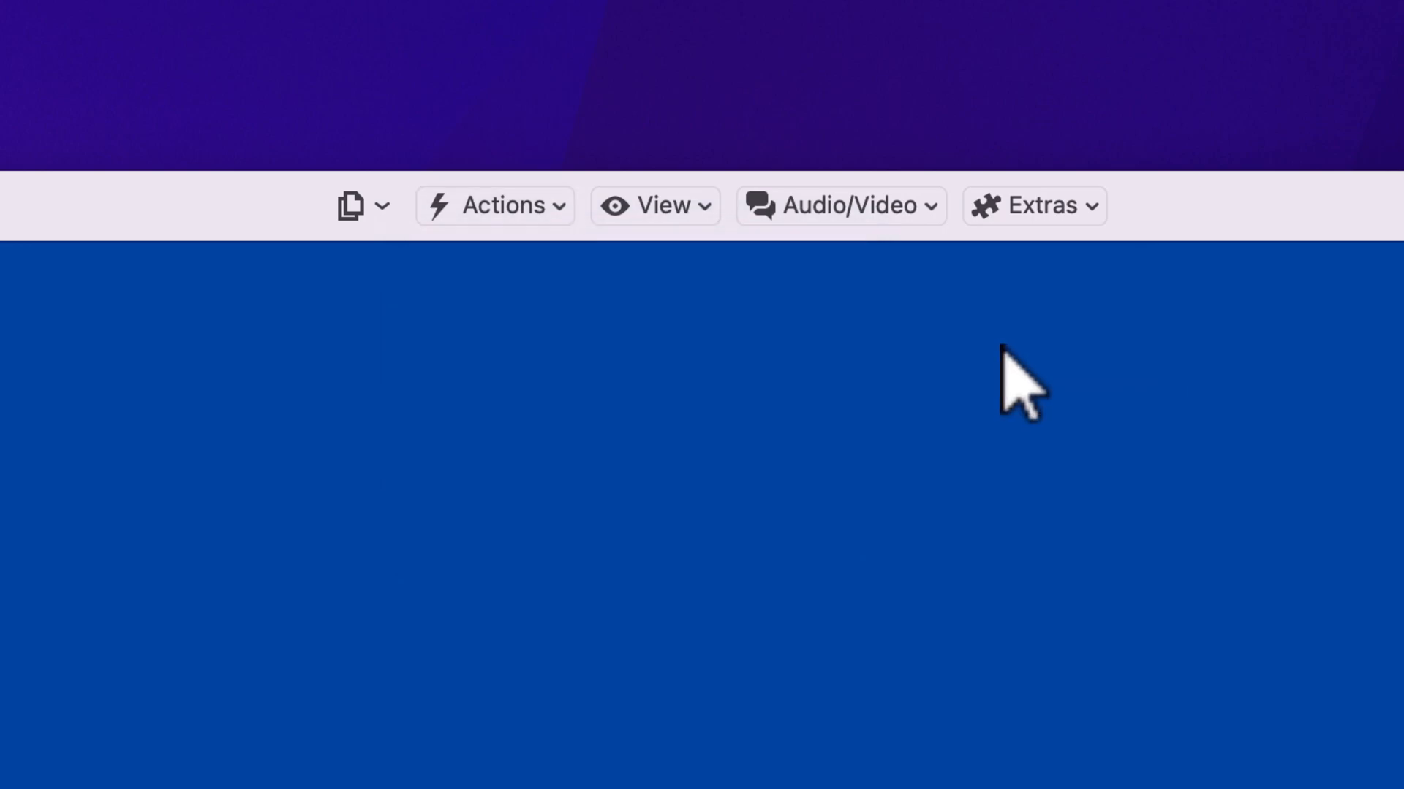
click(496, 205)
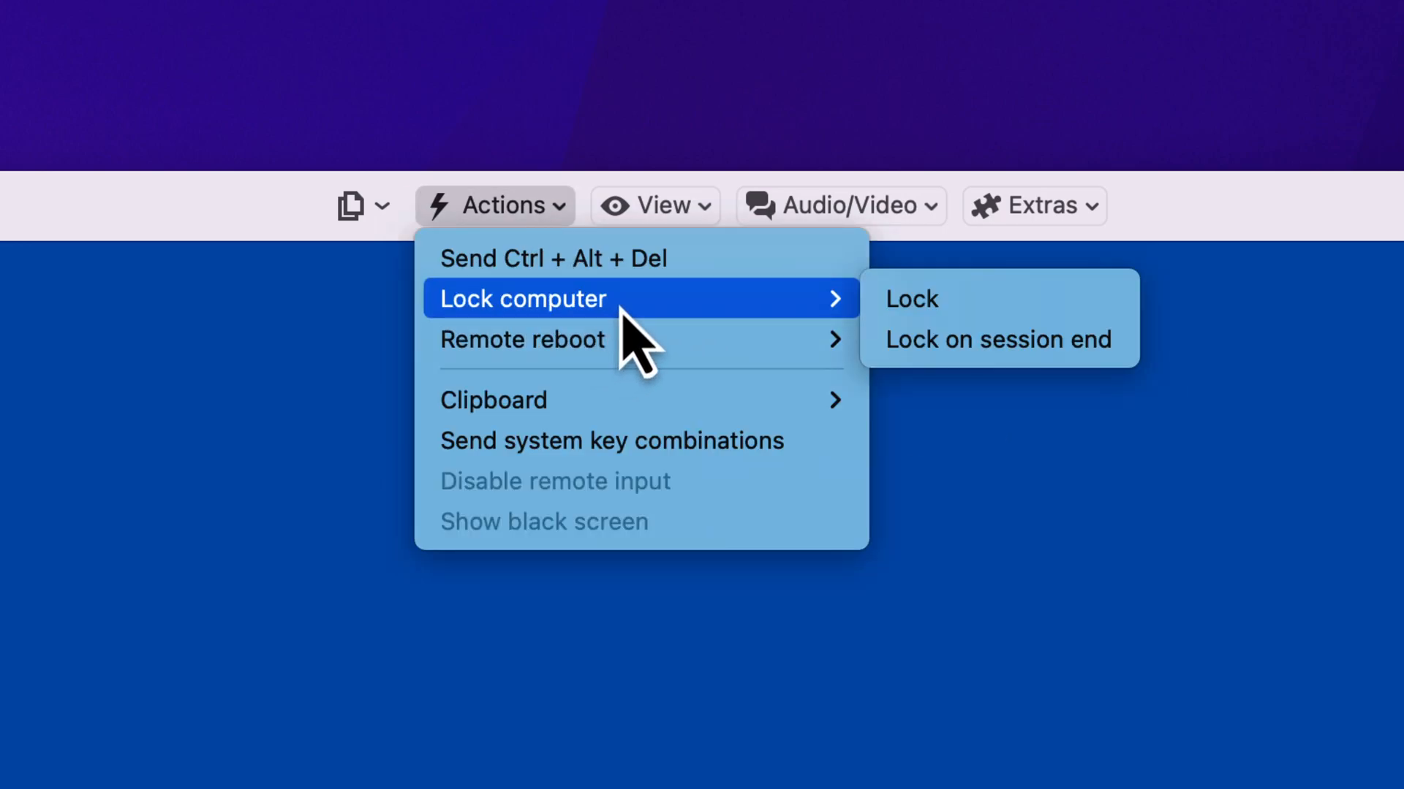